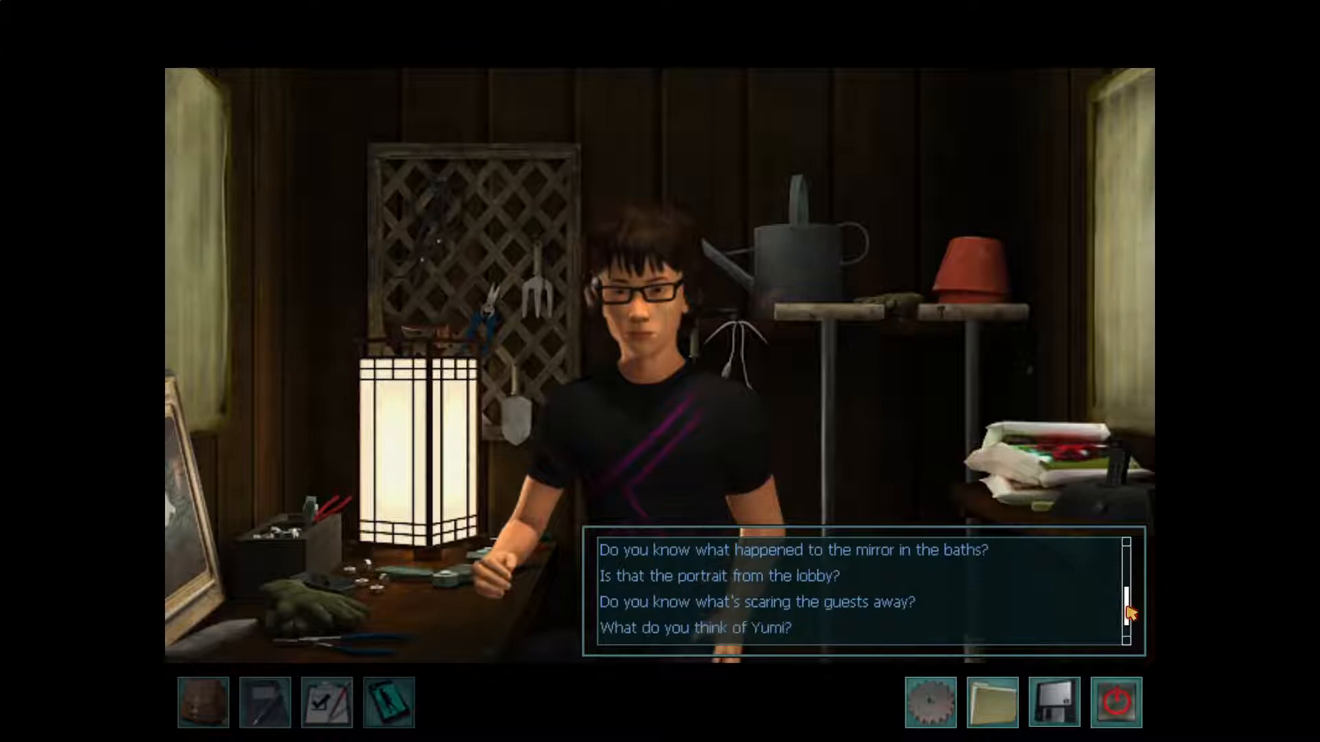
Browse the remaining conversation questions with the young man in the workshop
left_click(720, 576)
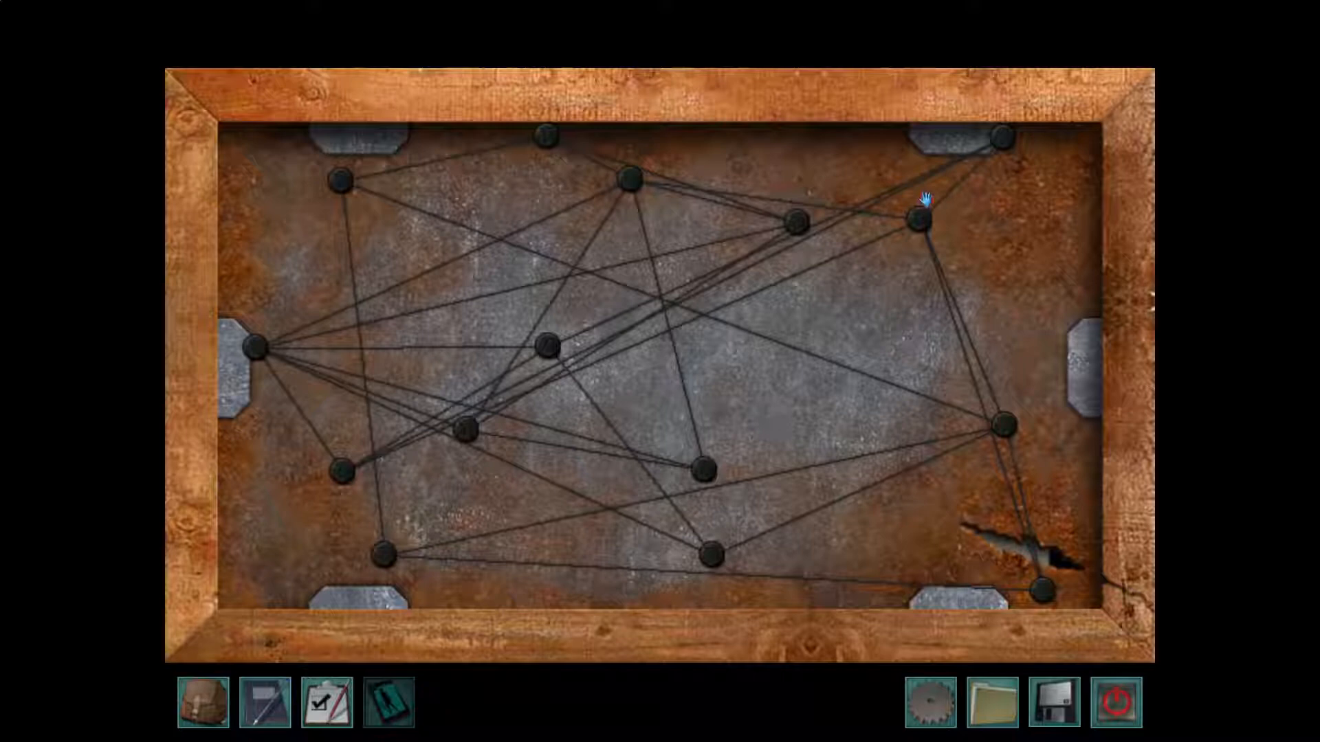
mouse_move(776, 469)
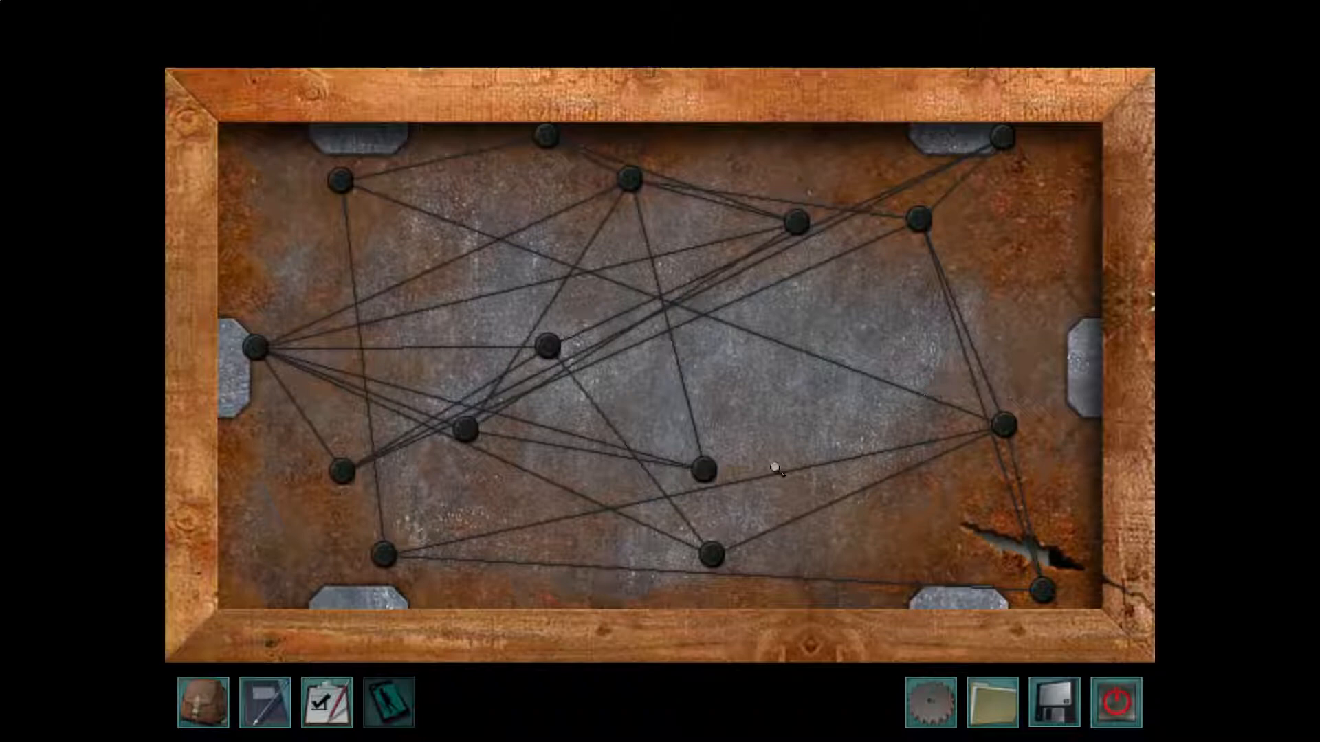
mouse_move(790, 455)
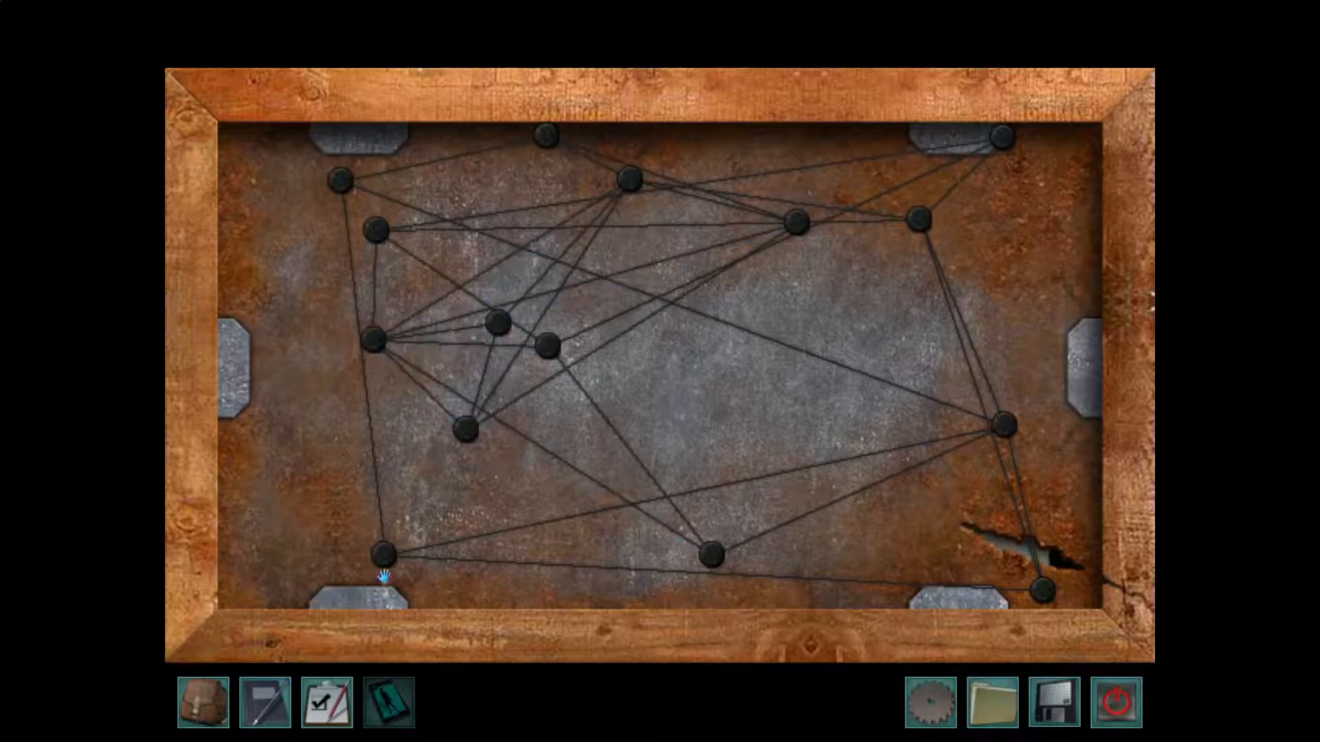
Move the lower-left, left-side, top-right corner and low-left pegs inward so fewer wires cross
left_click(854, 380)
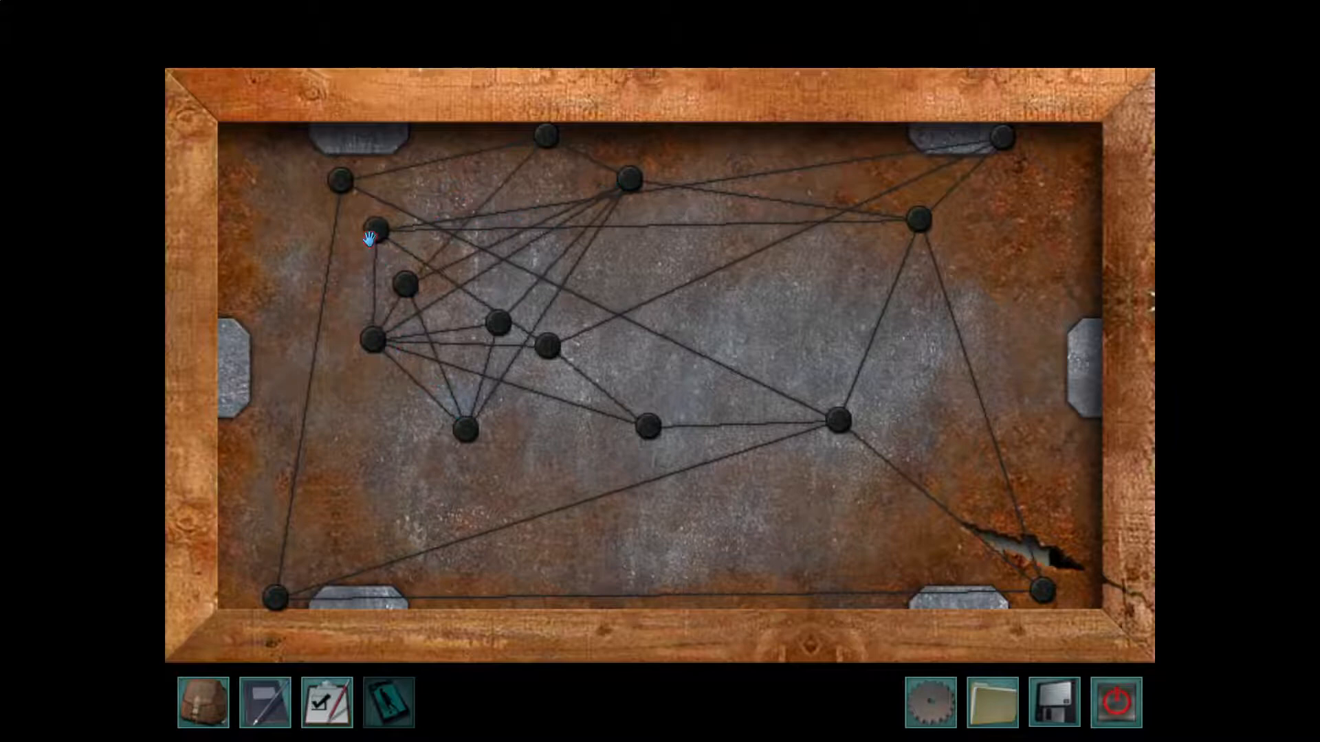
left_click_drag(368, 236, 486, 362)
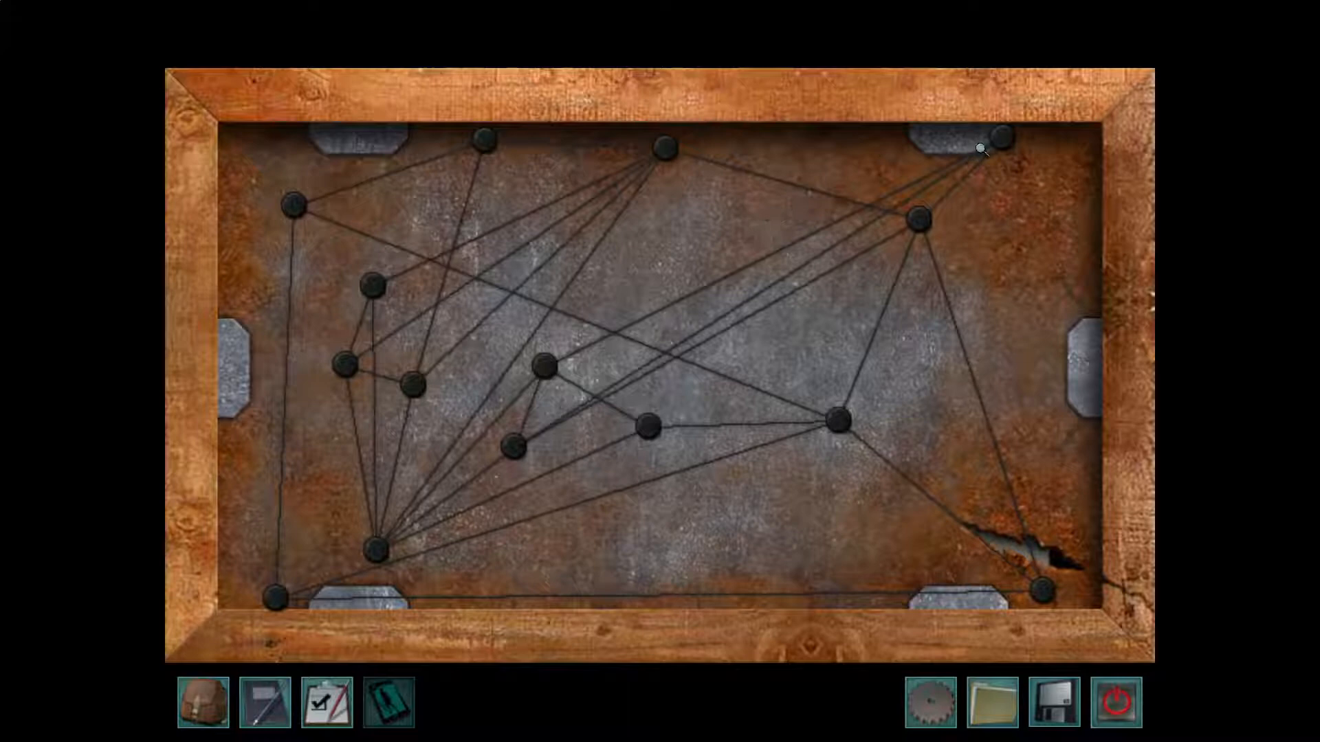
left_click(623, 367)
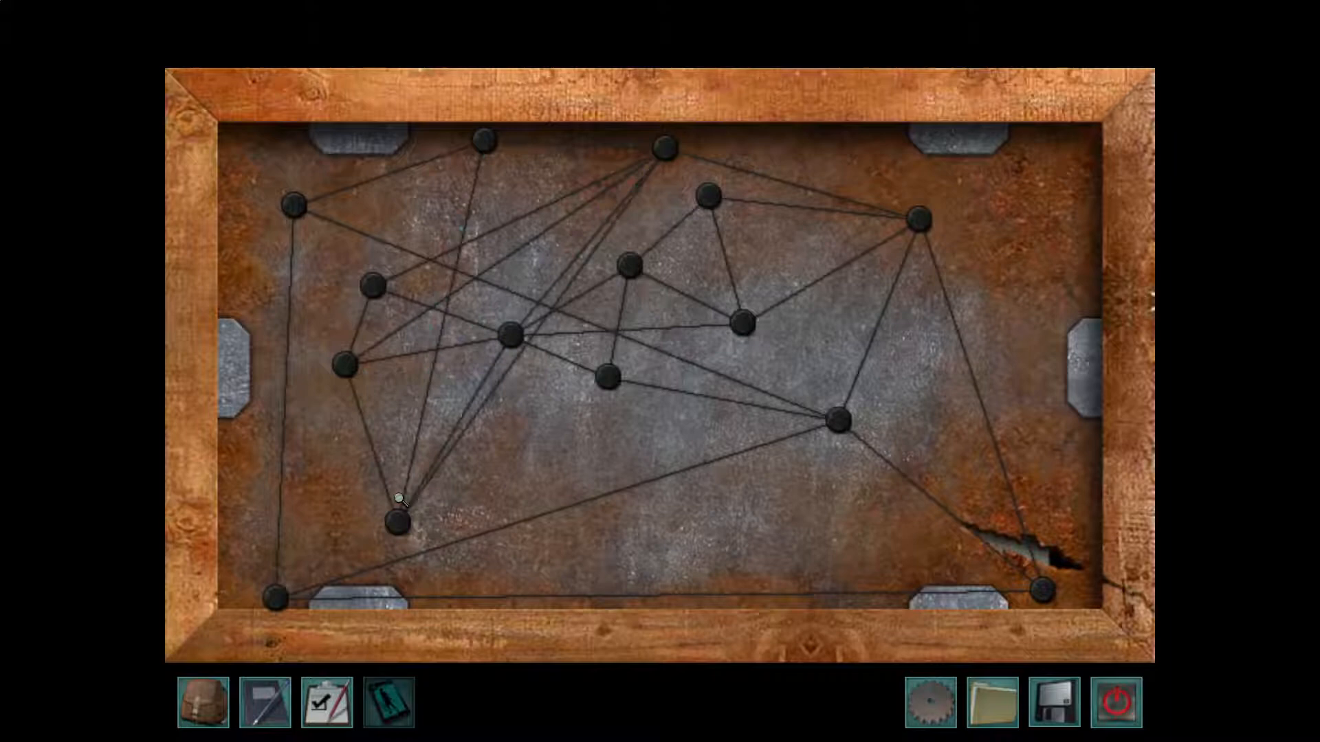
left_click(397, 521)
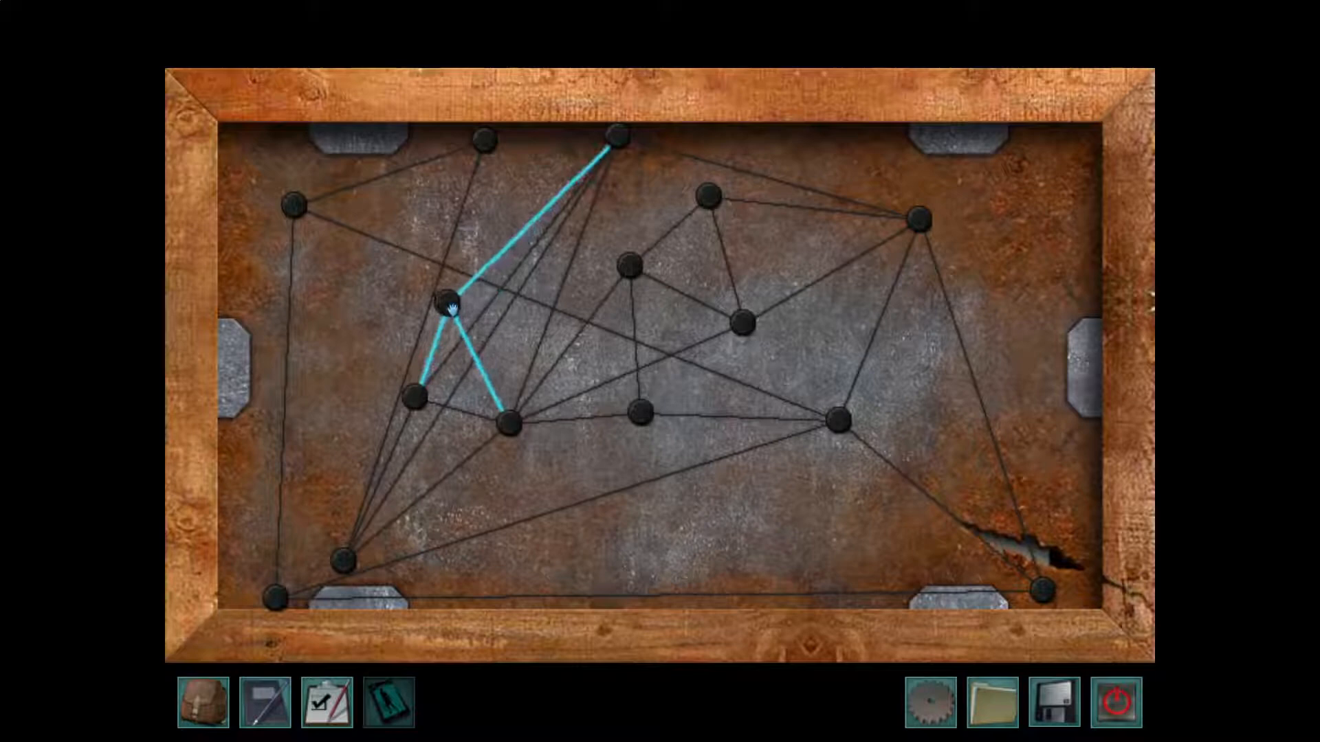
Shift a central peg and the bottom-edge peg toward the middle to remove crossings
left_click(451, 307)
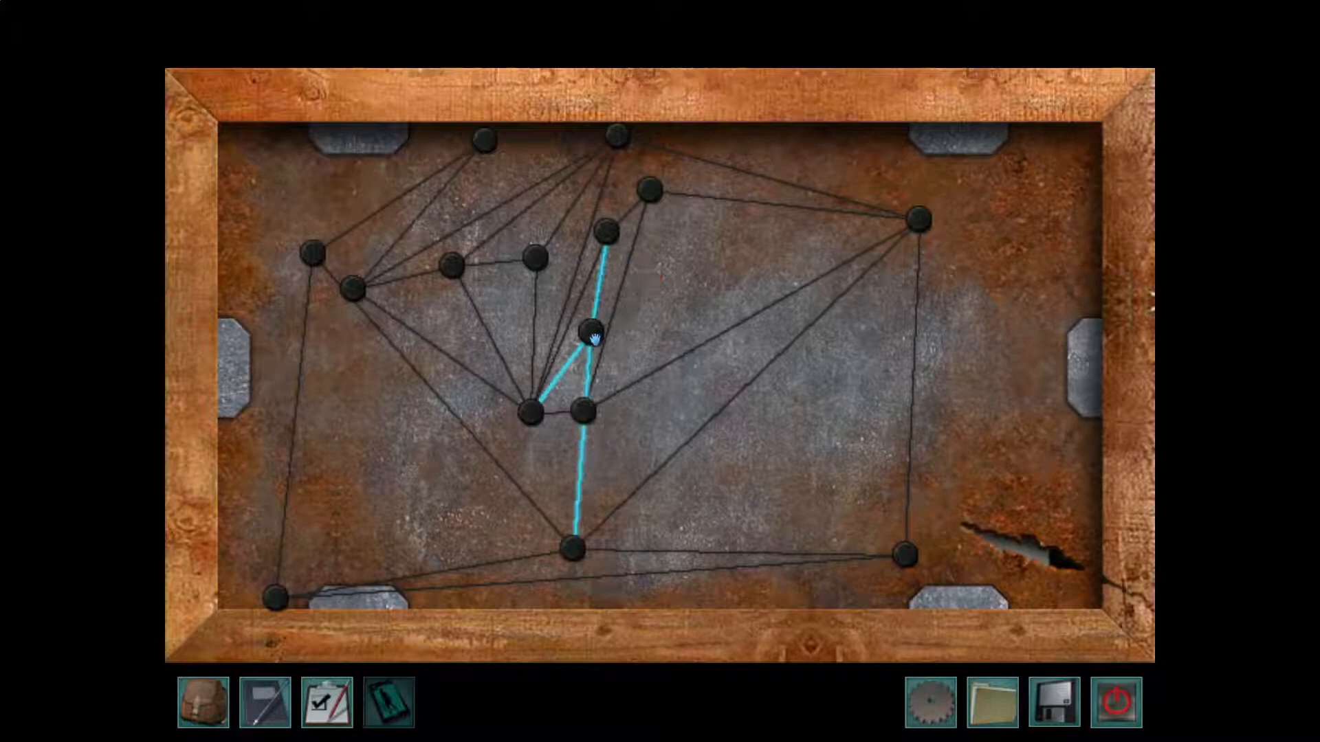
left_click_drag(585, 413, 720, 334)
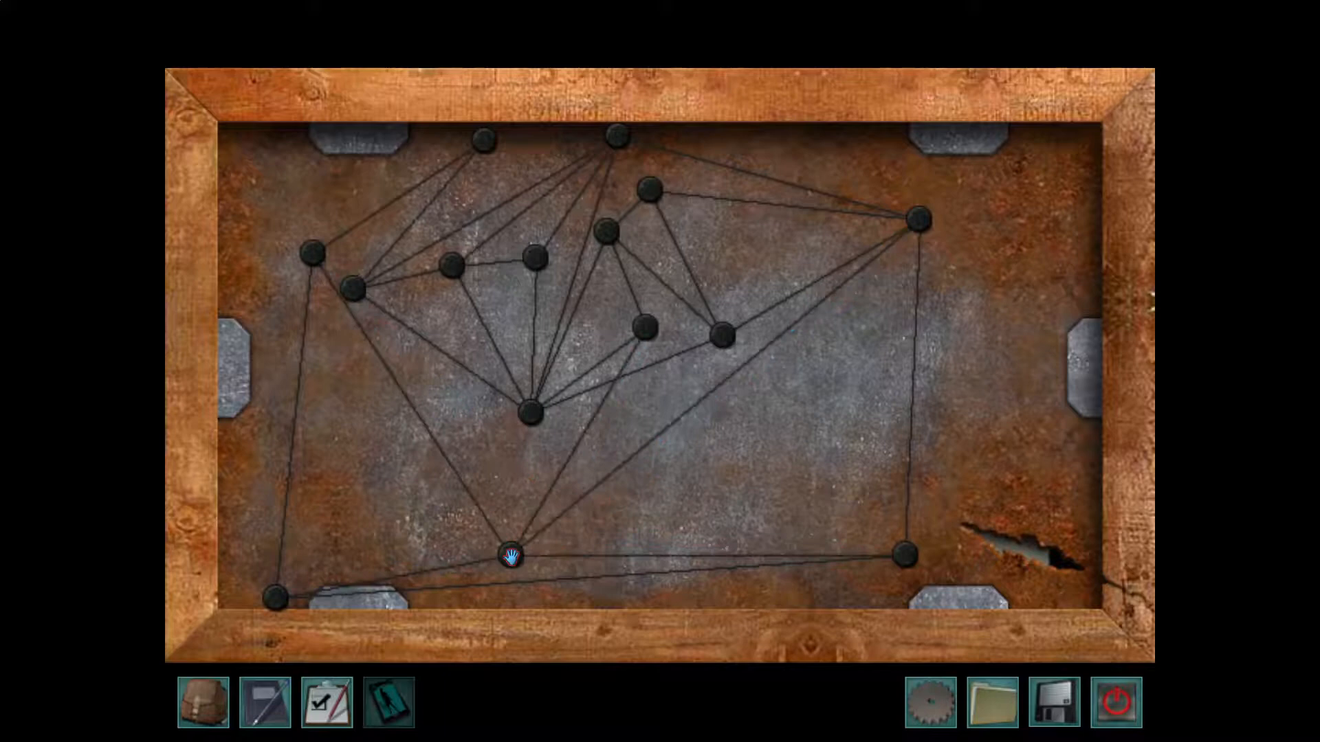
left_click(724, 341)
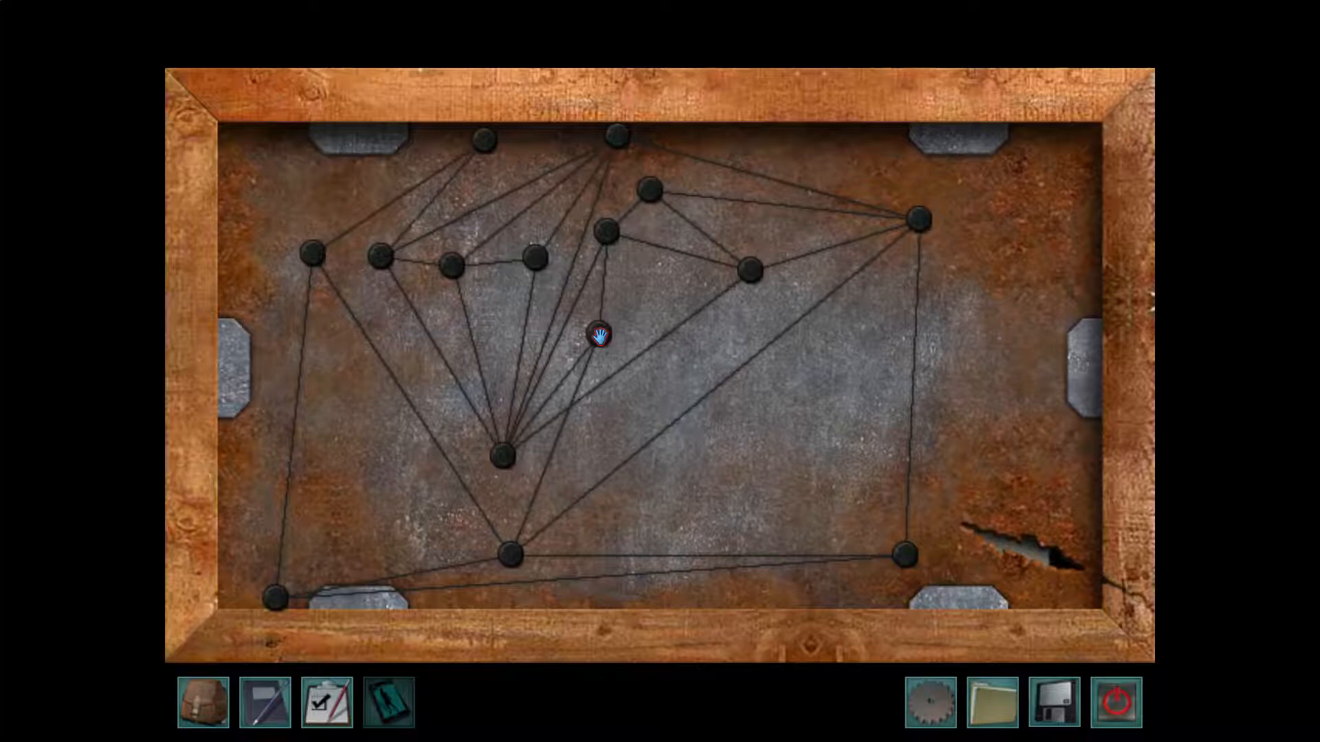
Reposition three more centre pegs upward so their wires stop crossing
left_click(505, 548)
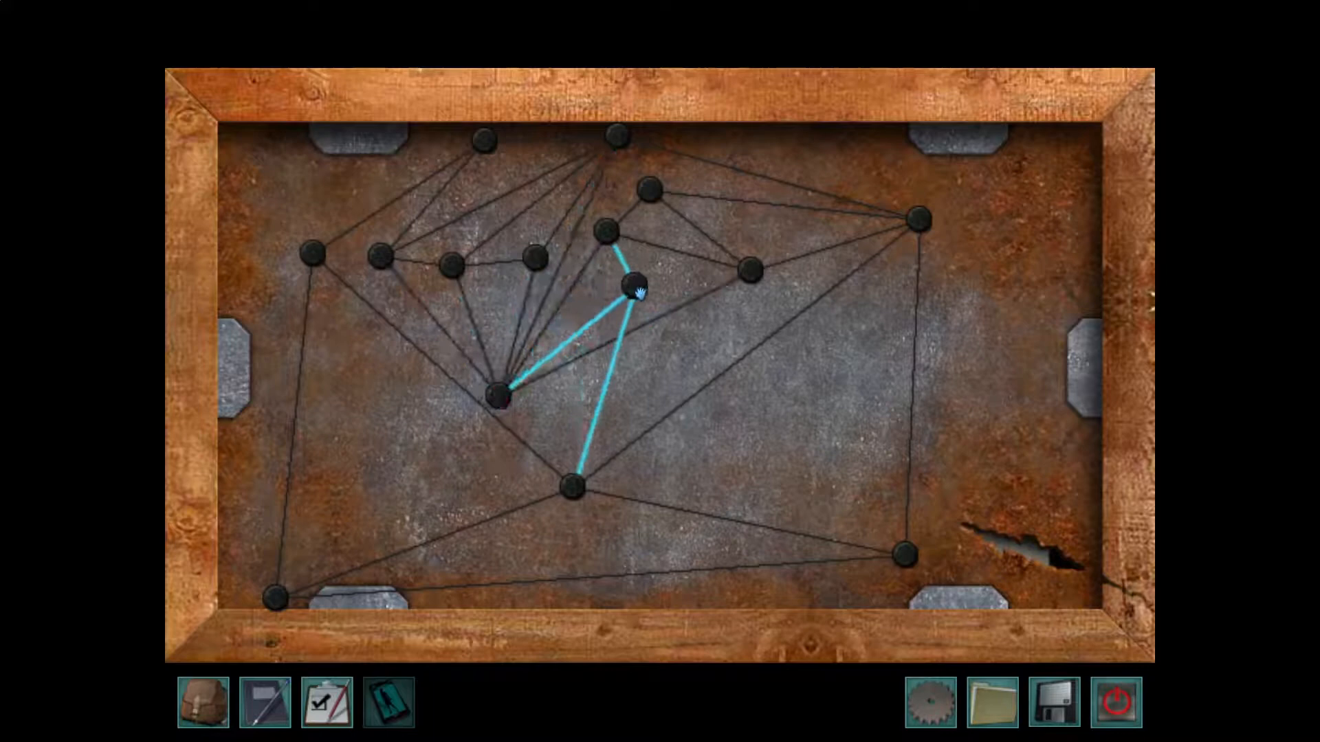
left_click_drag(629, 291, 629, 212)
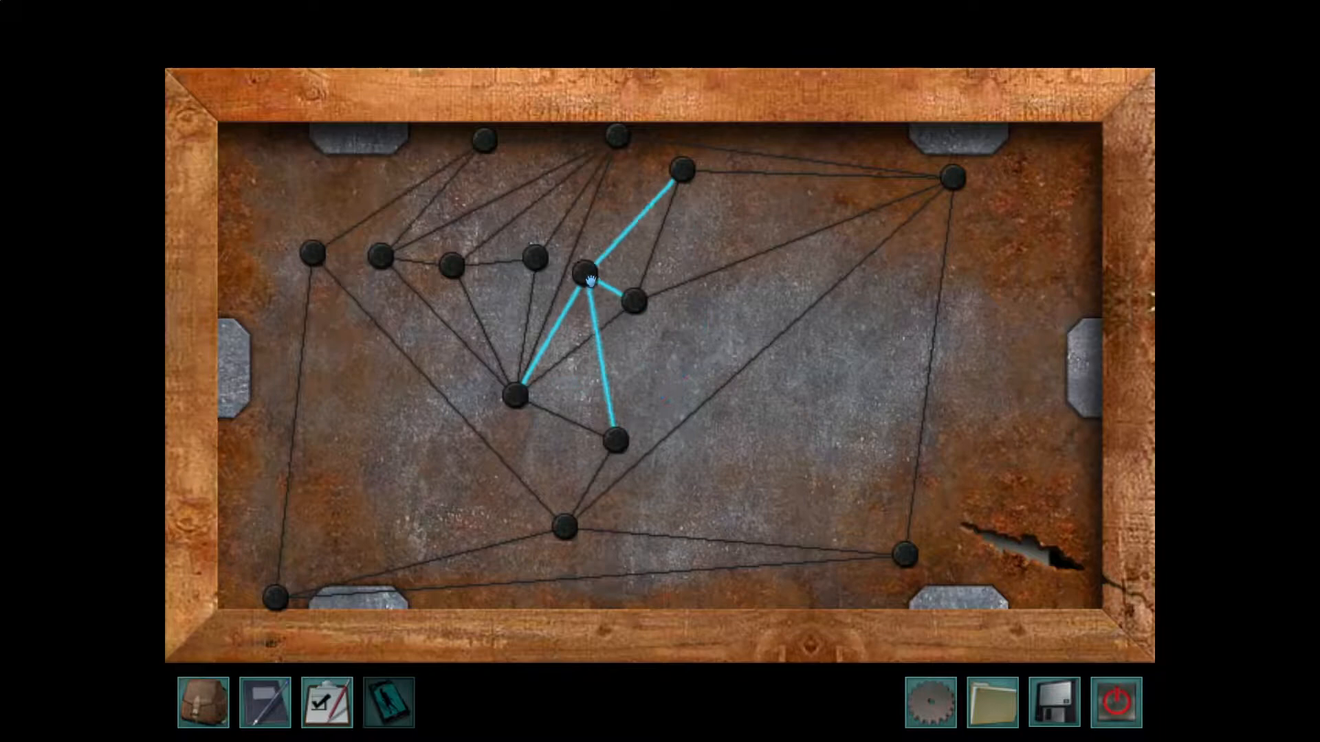
left_click_drag(589, 277, 619, 299)
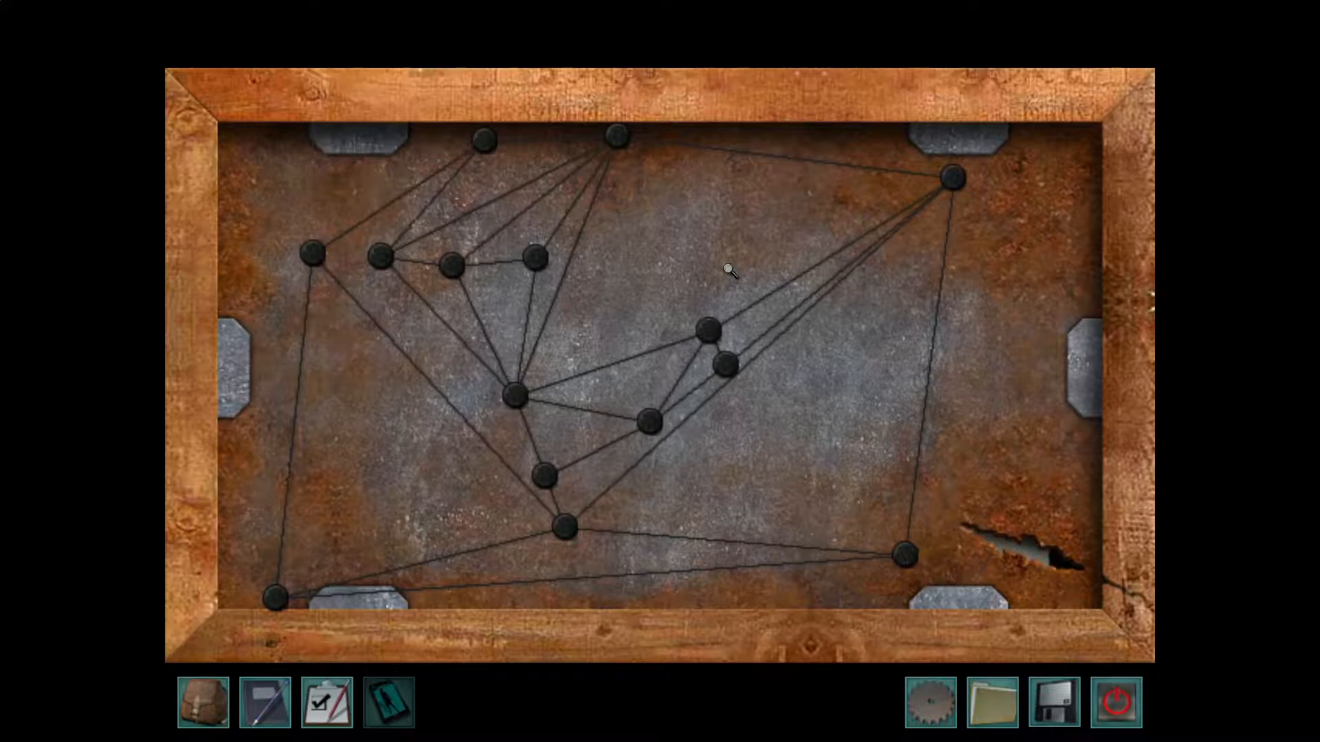
mouse_move(668, 236)
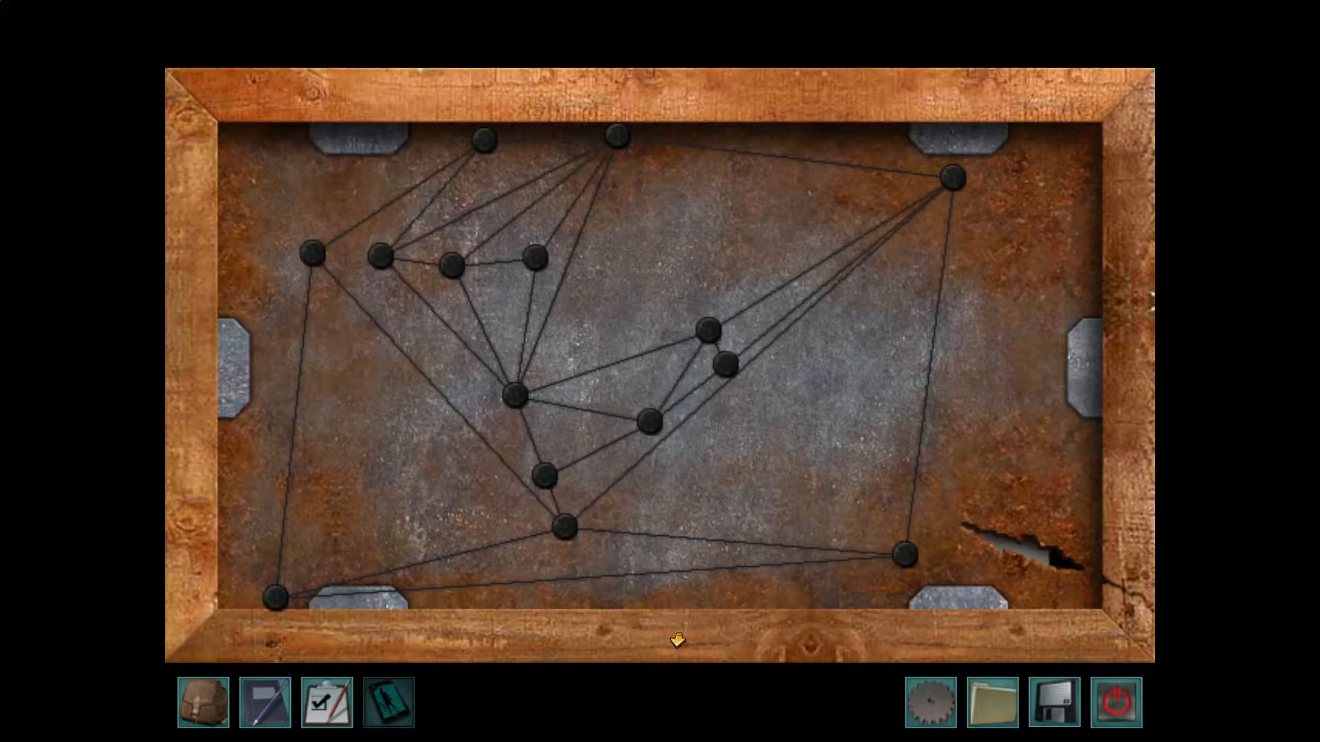
mouse_move(693, 225)
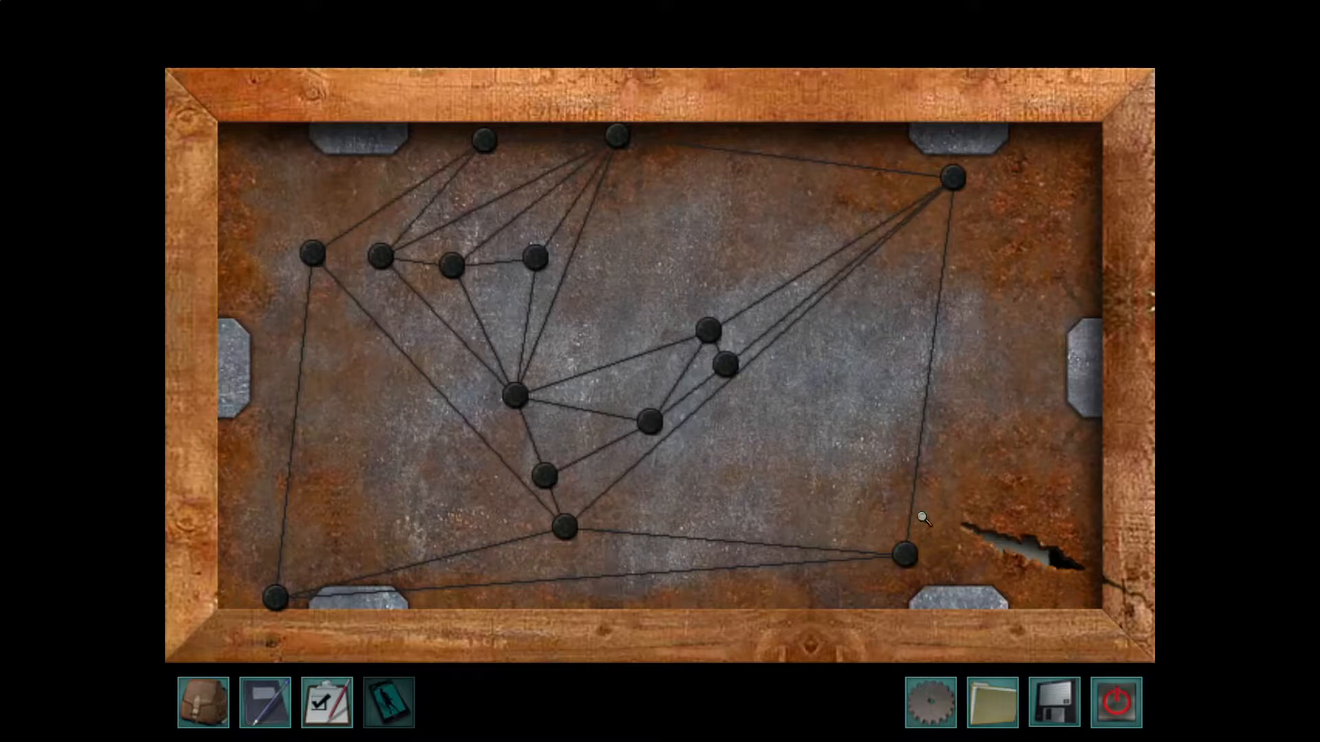
mouse_move(642, 223)
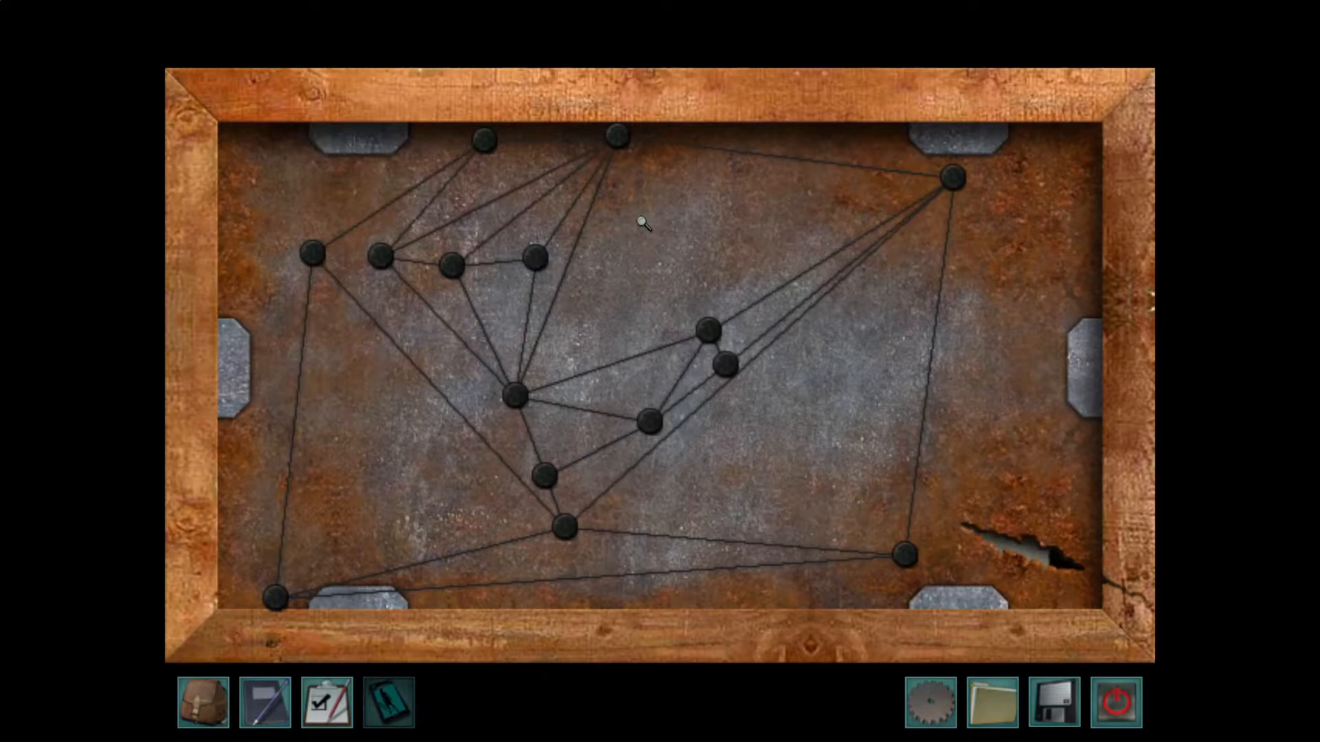
mouse_move(1001, 289)
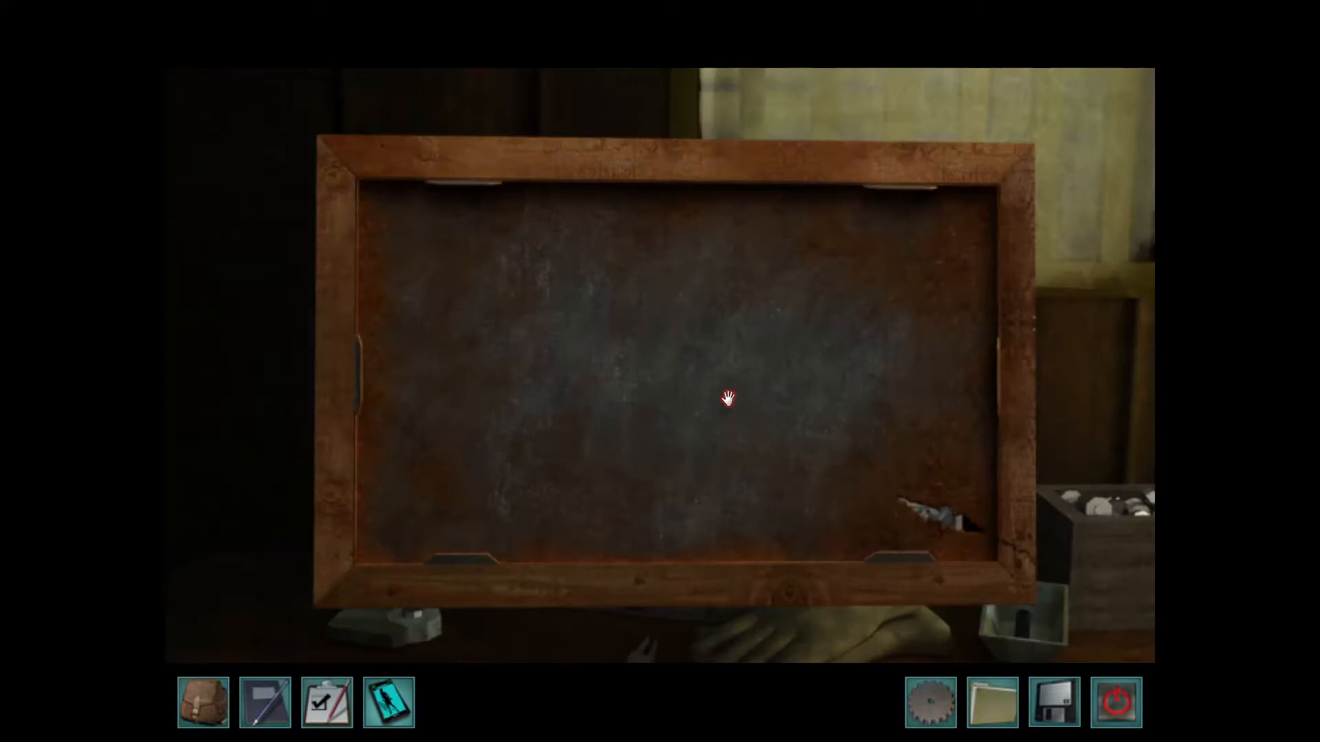
Open the portrait backing and take the Japanese newspaper clipping from the frame
left_click(727, 398)
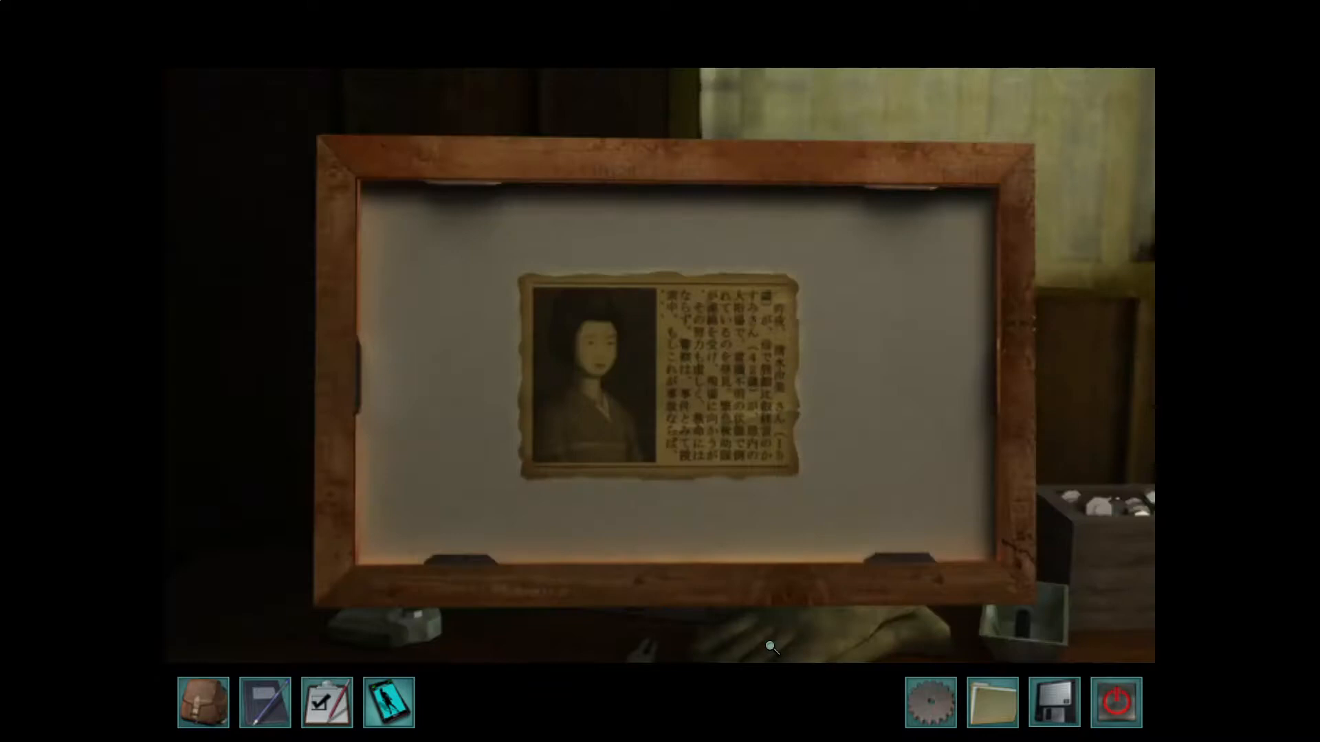
left_click(656, 383)
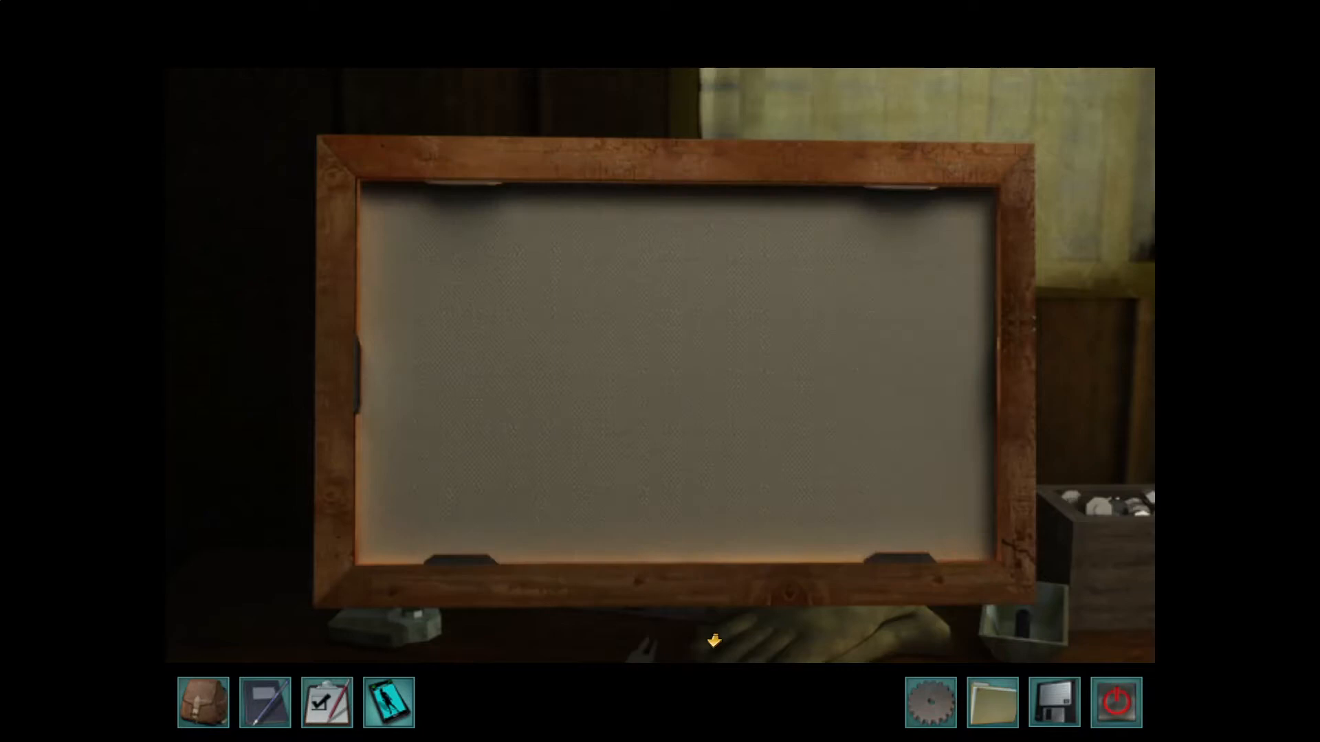